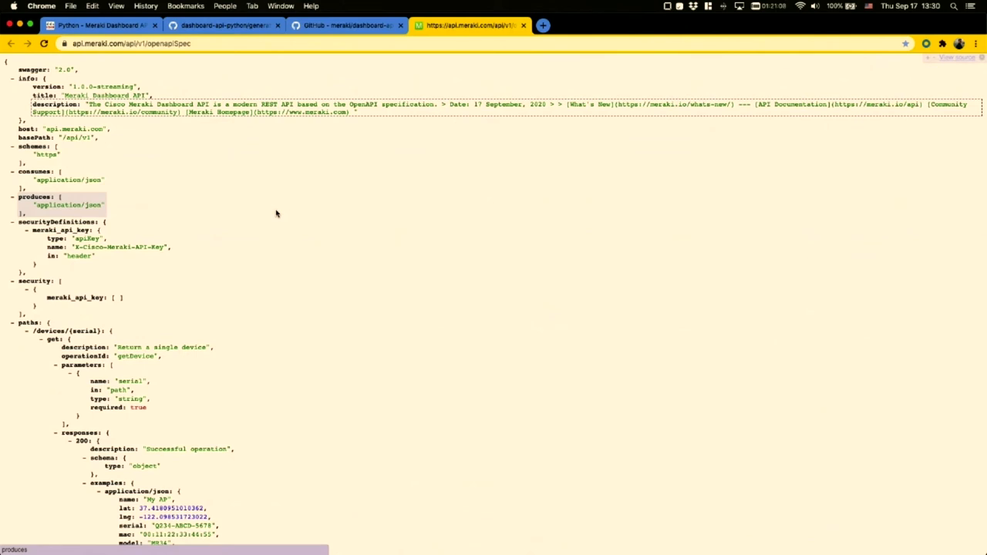
# Scroll through the current page and go to the meraki organisation's repository list.
pyautogui.scroll(-3)
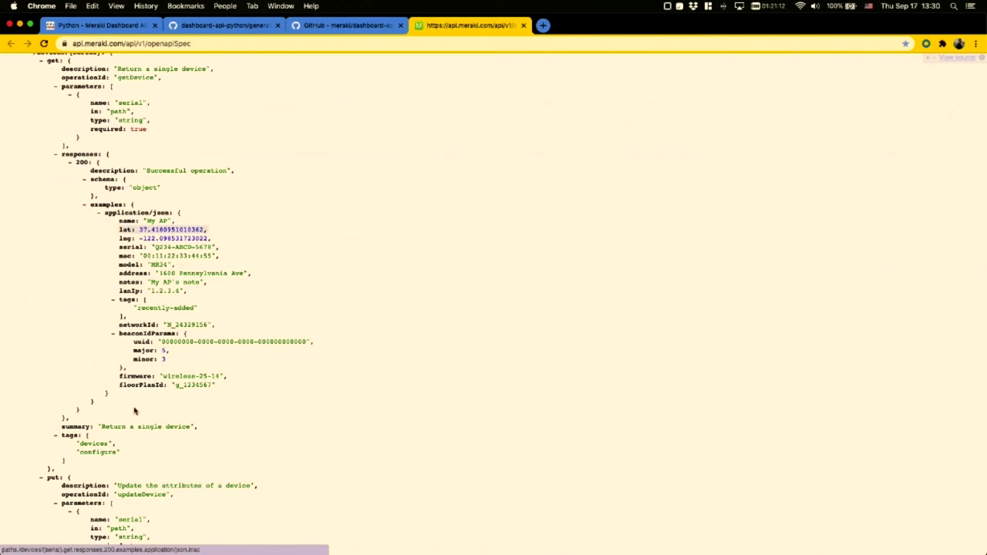
pyautogui.scroll(-3)
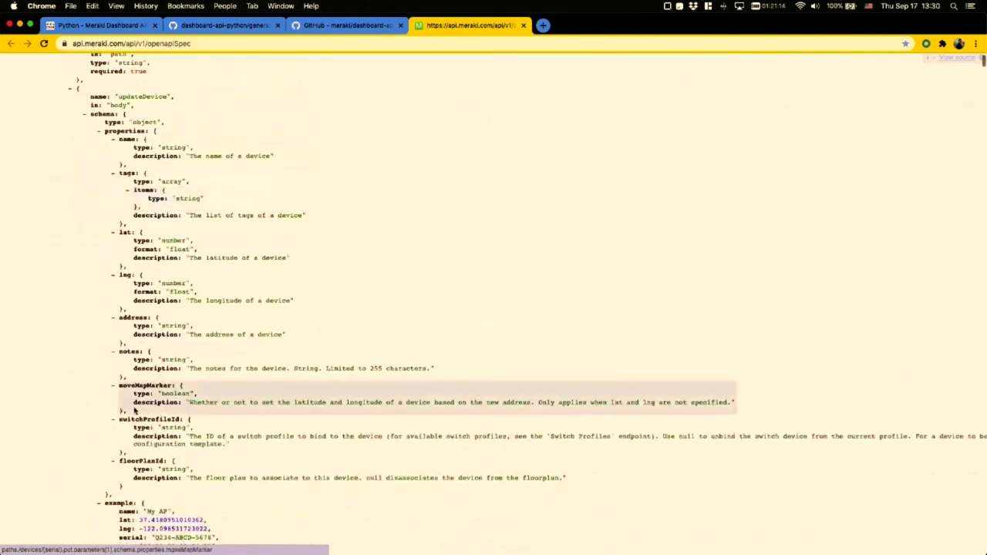
pyautogui.scroll(-3)
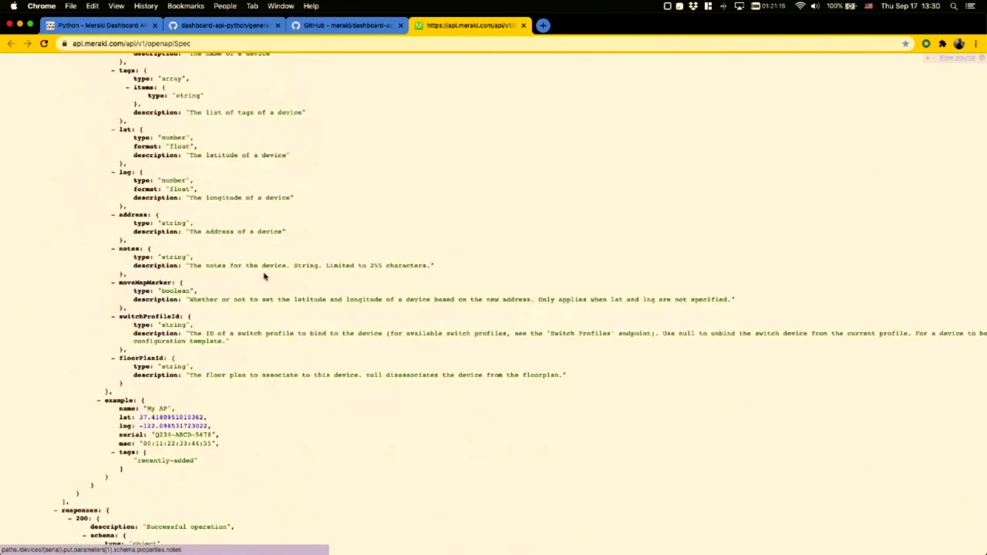
pyautogui.scroll(-3)
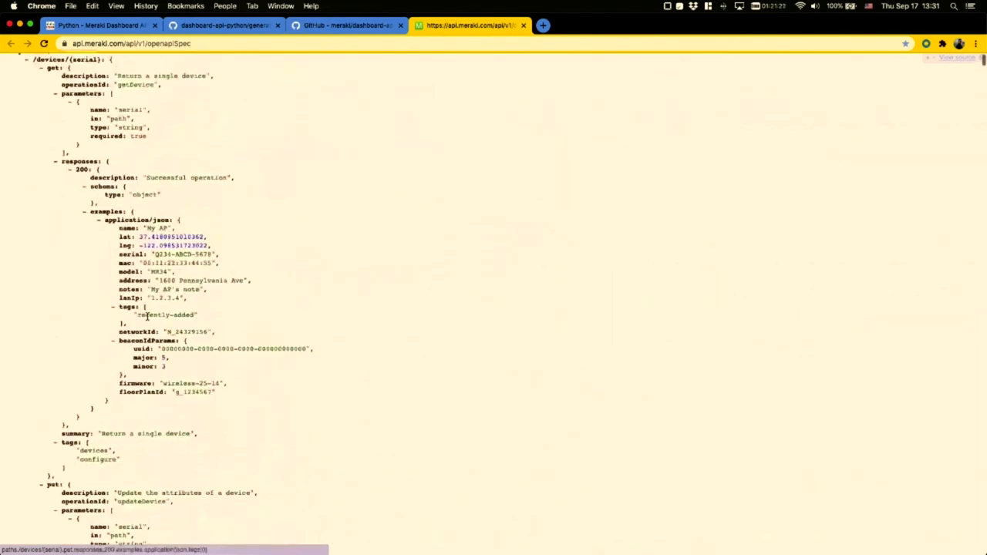
pyautogui.scroll(3)
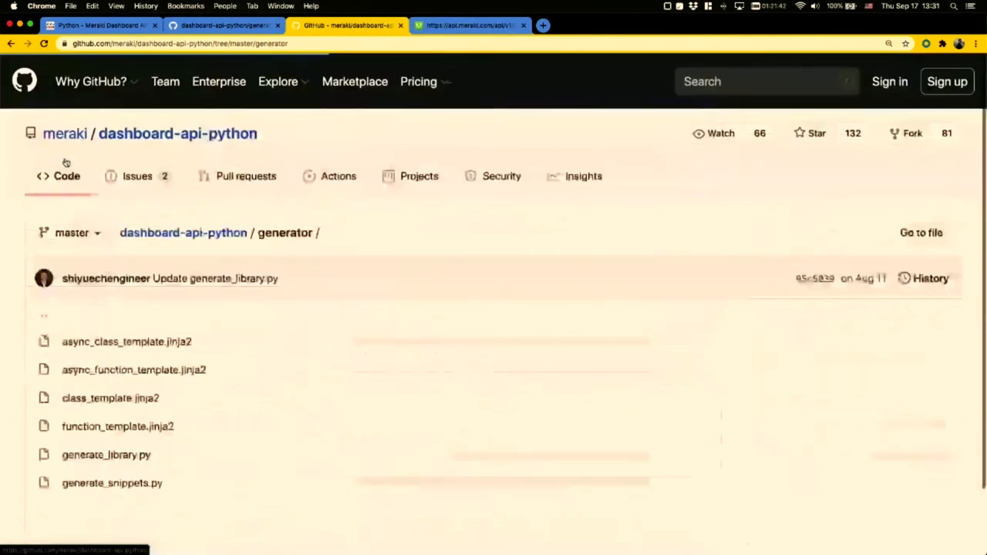
pyautogui.scroll(-3)
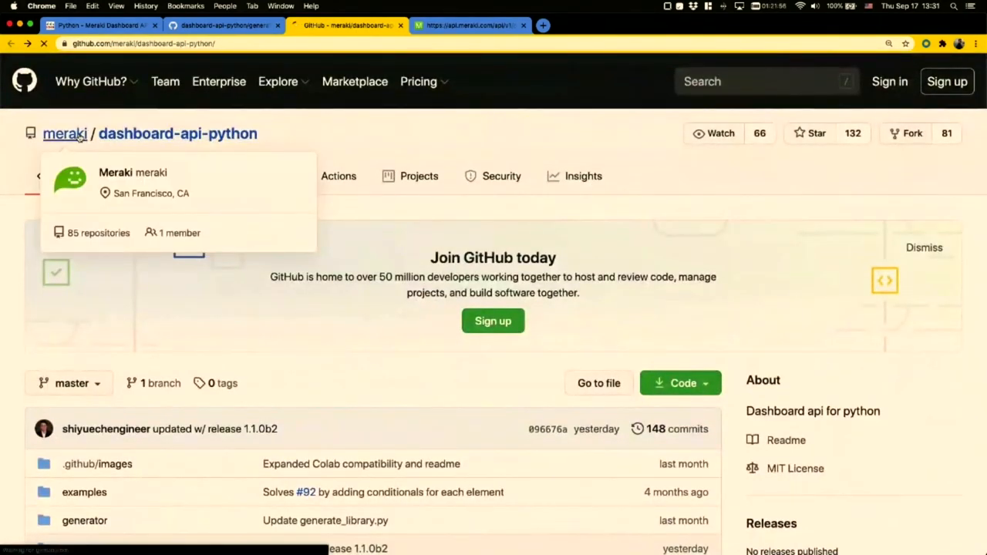
pyautogui.click(65, 132)
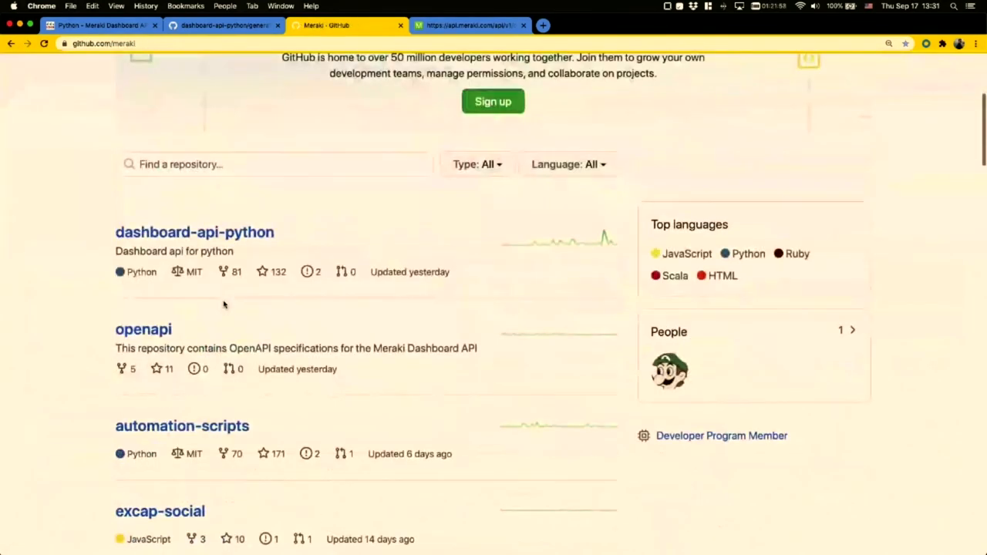
# Navigate automation-scripts > backup_configs and view the backup_configs.py script.
pyautogui.click(182, 426)
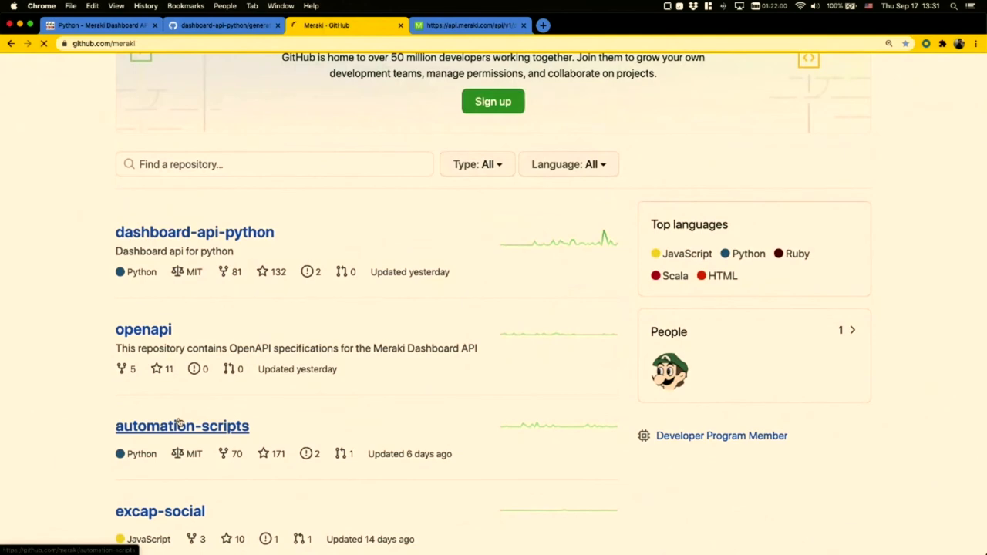
pyautogui.click(182, 426)
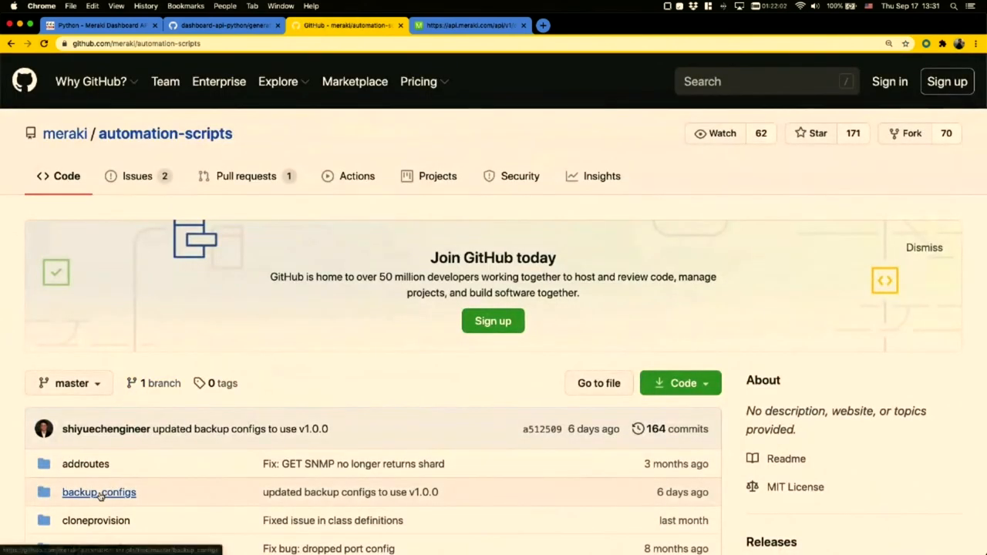
pyautogui.click(99, 492)
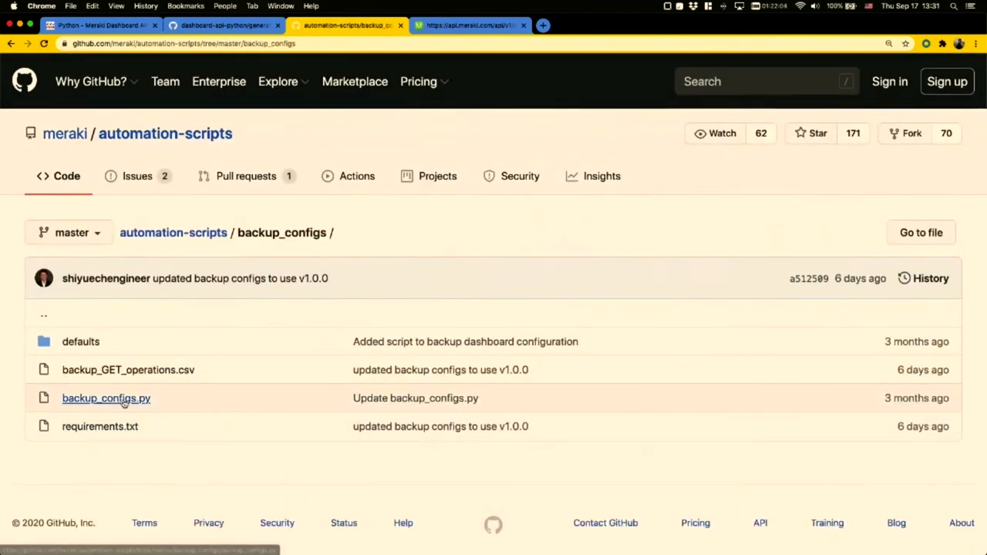
pyautogui.click(105, 398)
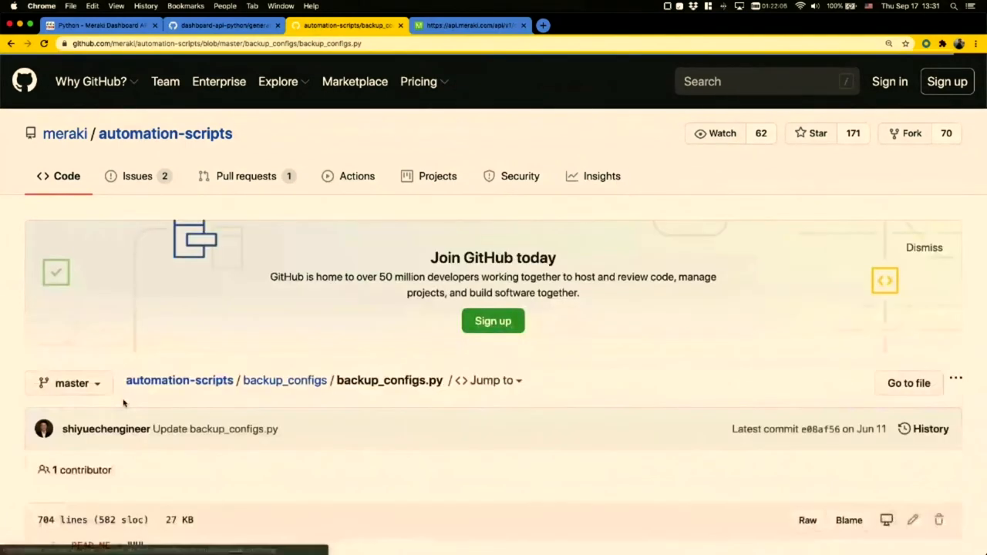
# Read backup_configs.py's header notes, glance at generate_library.py, then return to the backup_configs folder listing.
pyautogui.scroll(-3)
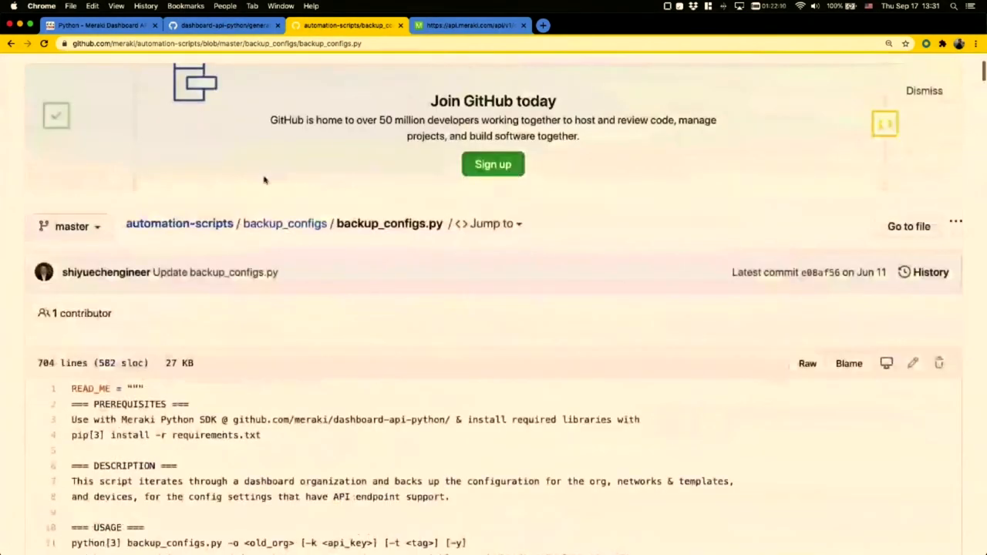
pyautogui.scroll(-3)
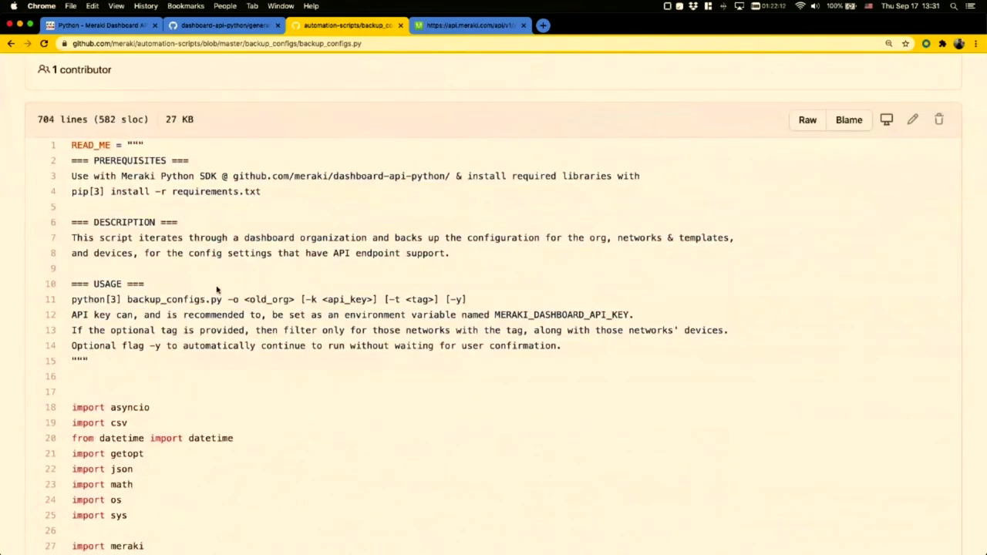
pyautogui.scroll(-3)
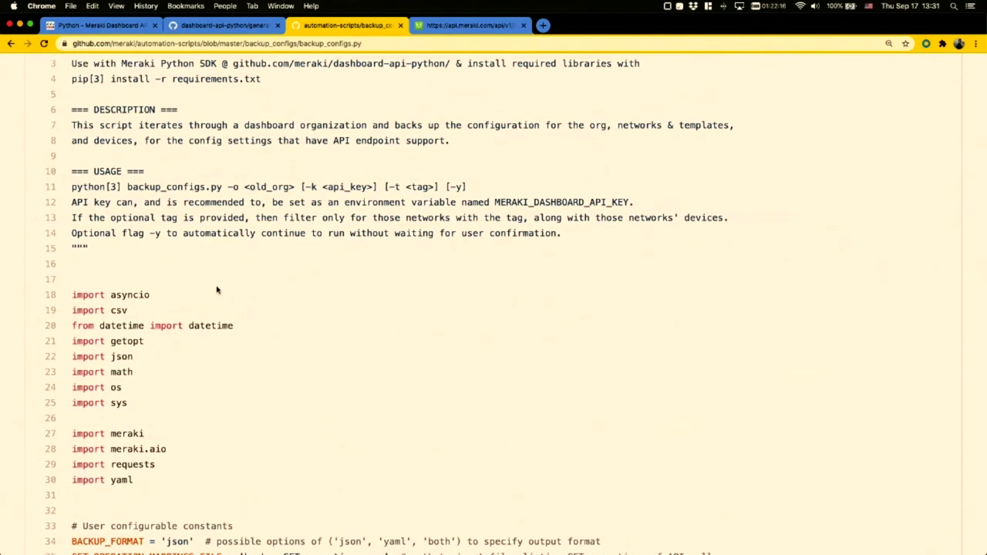
pyautogui.scroll(3)
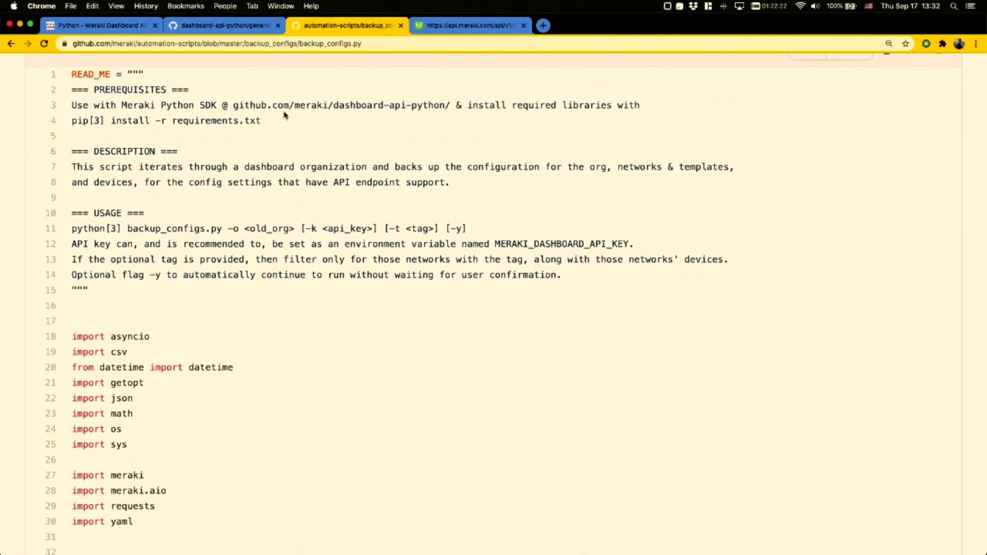
pyautogui.moveTo(253, 88)
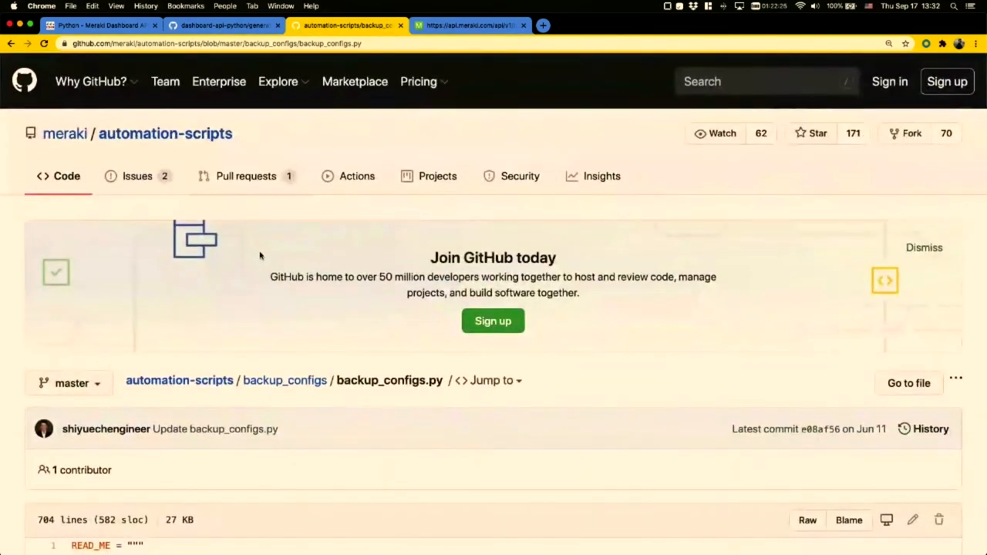
pyautogui.scroll(-3)
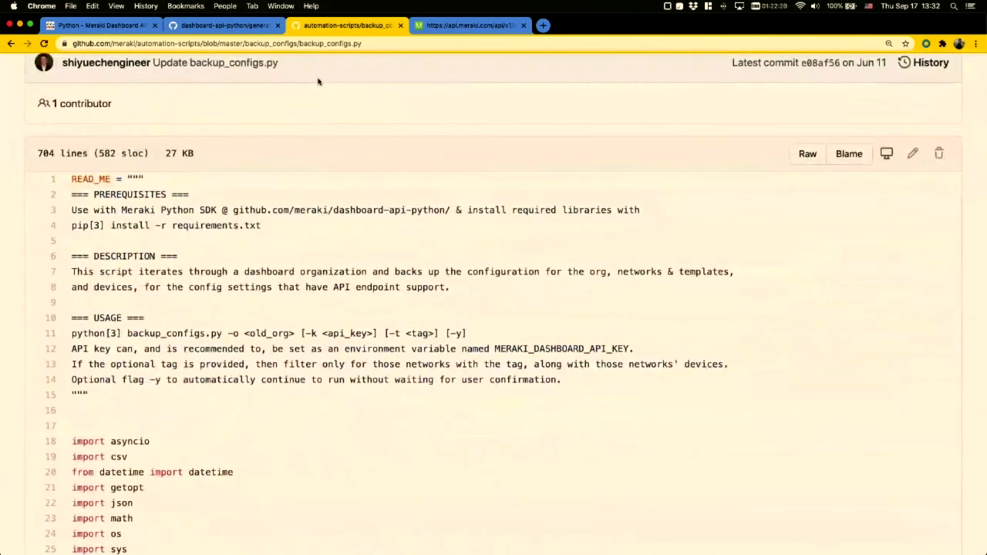
pyautogui.click(224, 25)
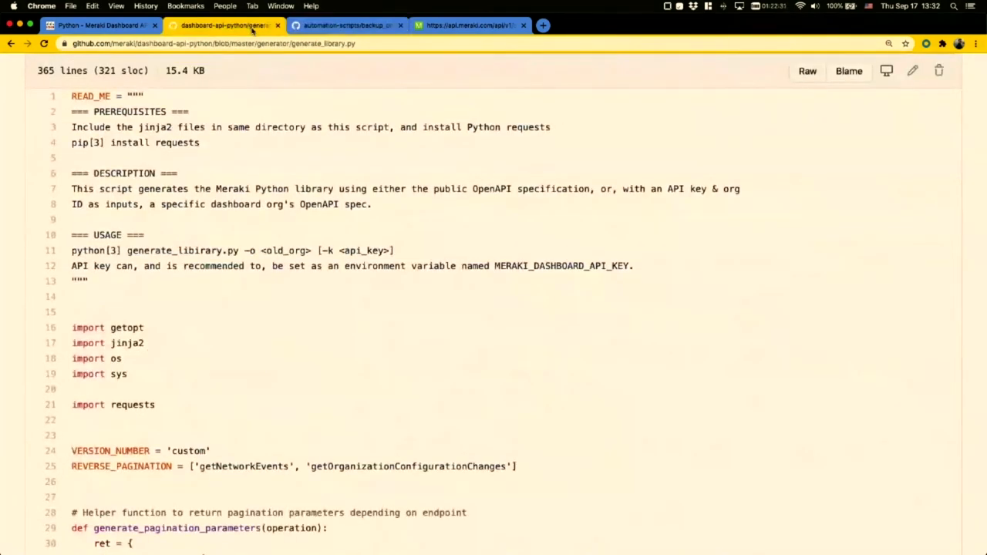
pyautogui.click(352, 25)
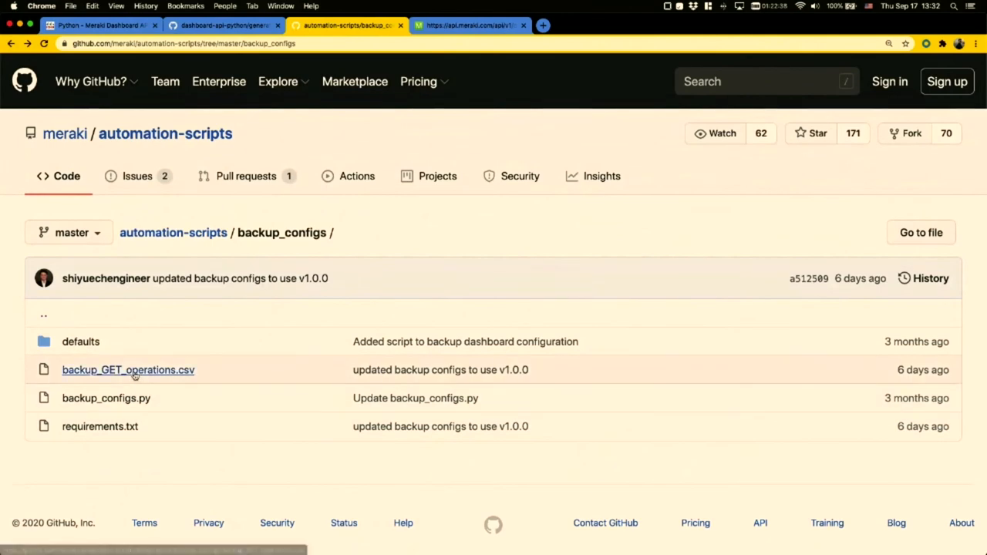
pyautogui.click(129, 371)
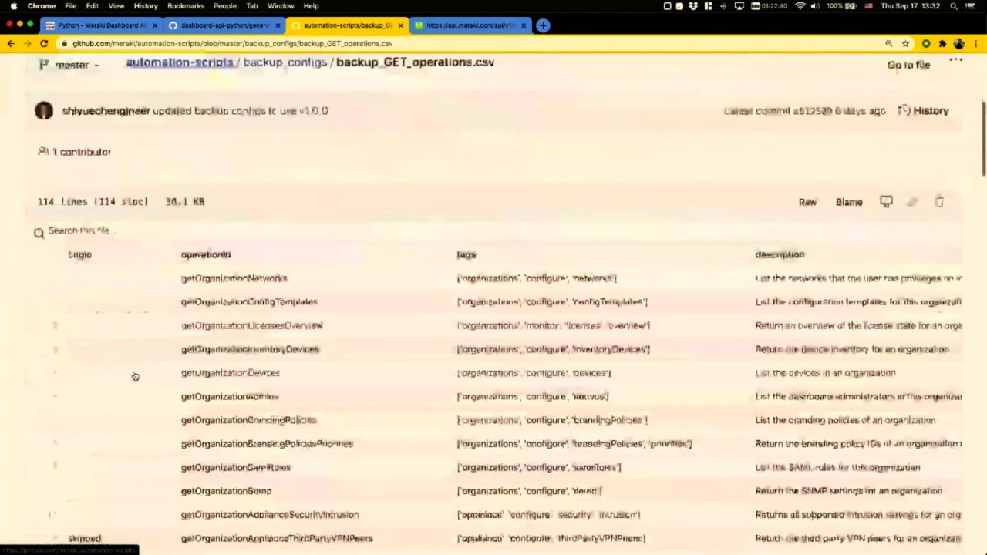
pyautogui.scroll(-3)
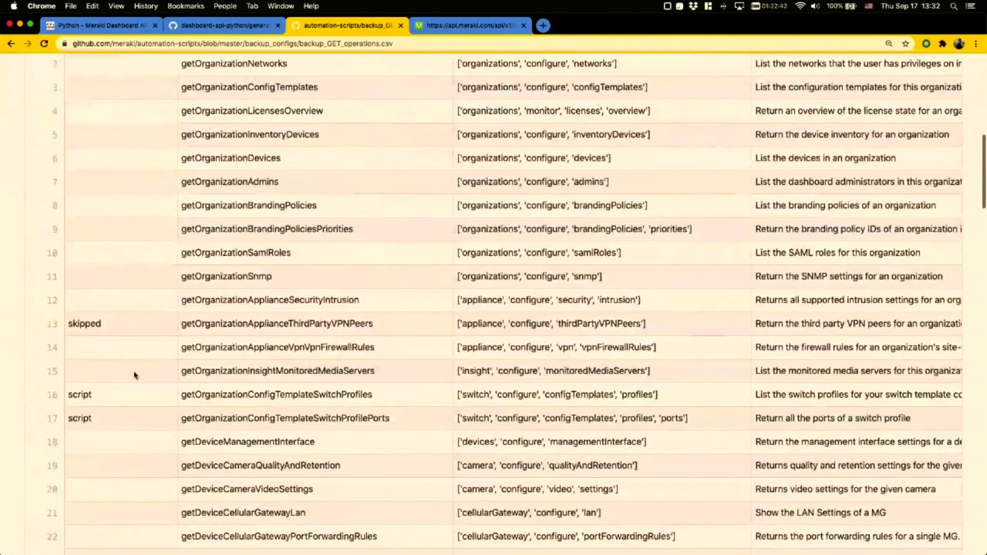
pyautogui.scroll(-3)
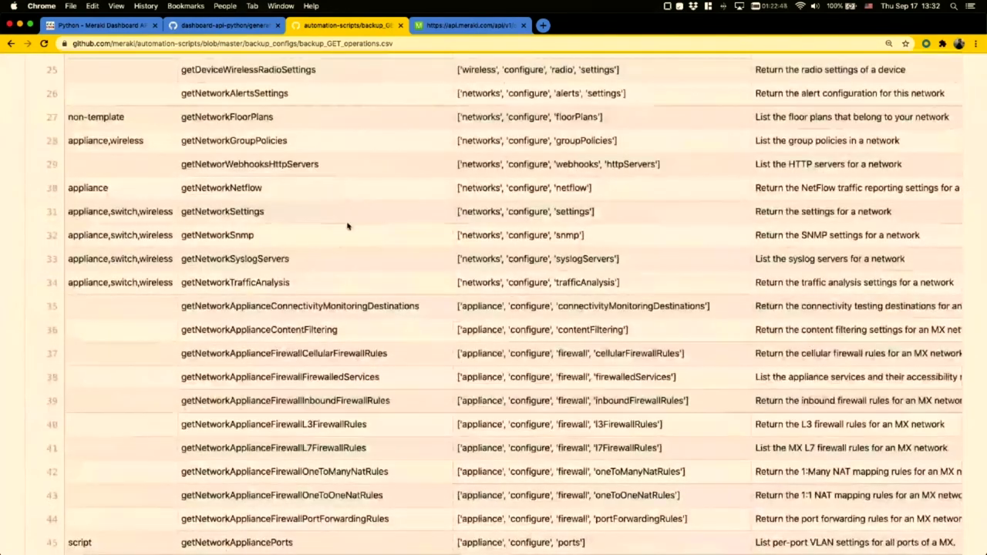
pyautogui.scroll(-3)
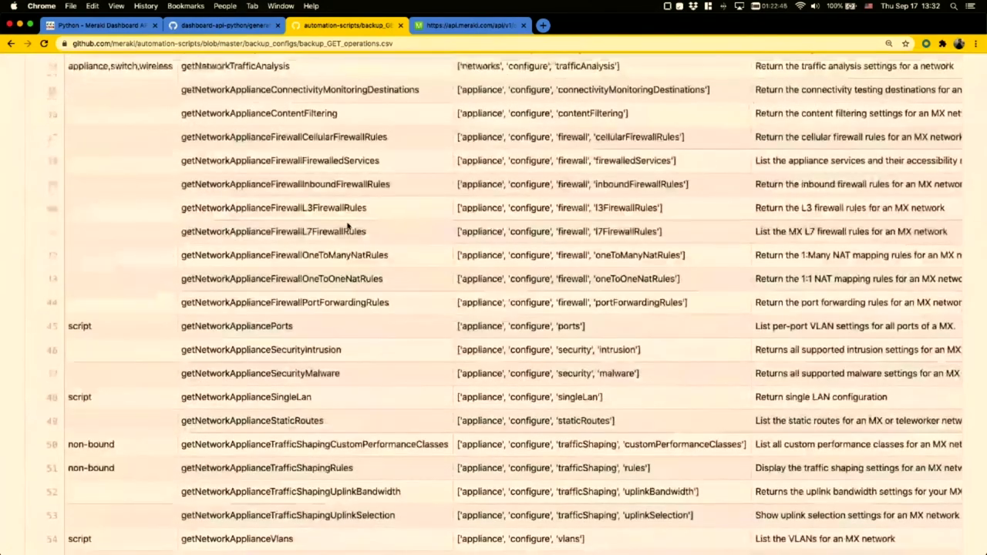
pyautogui.scroll(-3)
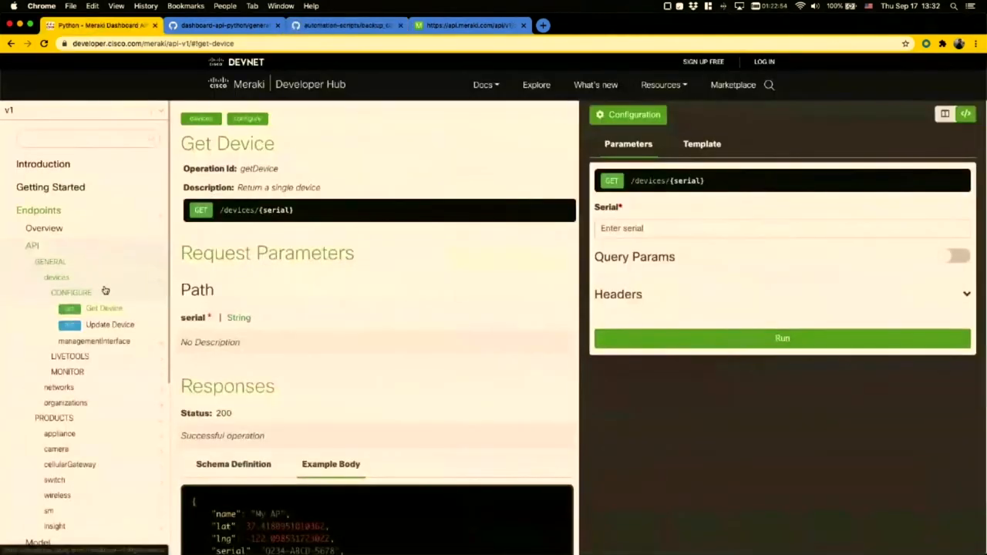
# Review the Dhcp Subnets endpoint page and return to the Meraki Developer Hub home page.
pyautogui.scroll(-3)
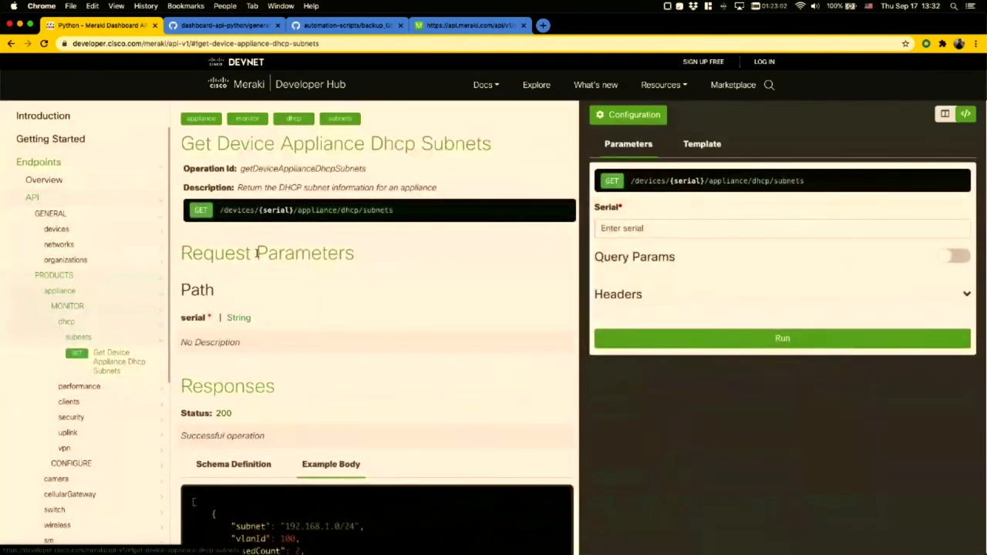
pyautogui.doubleClick(301, 168)
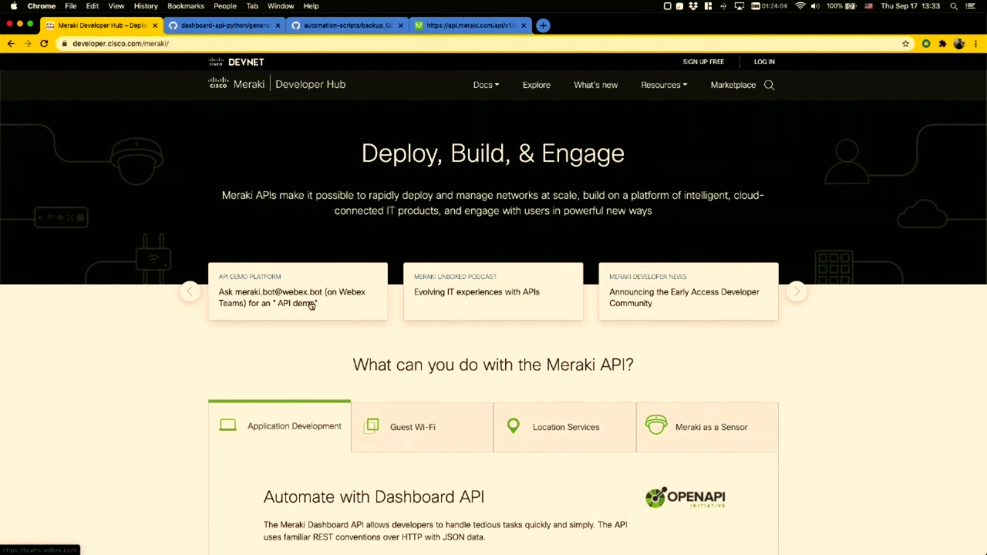
pyautogui.moveTo(315, 296)
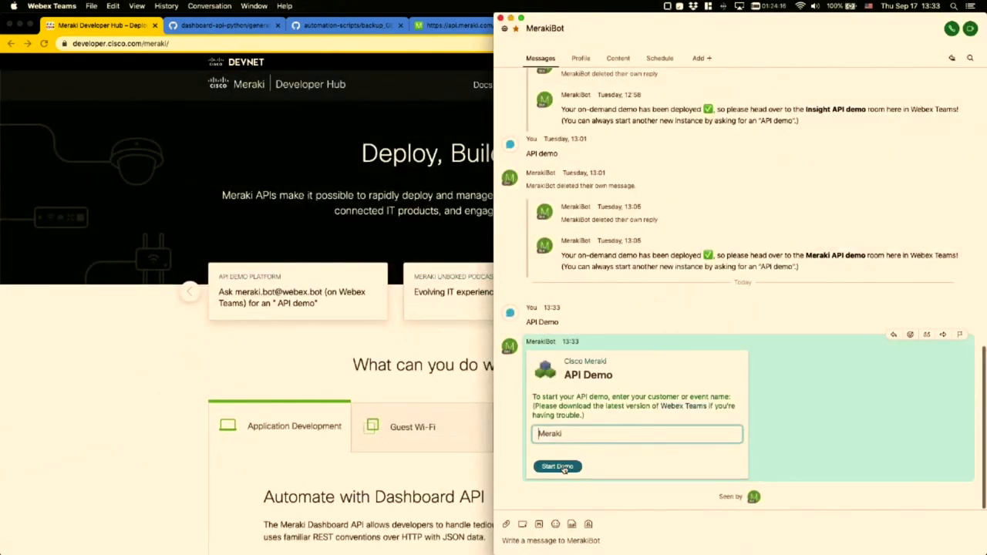
# Start the API demo in Webex Teams and initially choose connecting an existing dashboard org.
pyautogui.click(557, 466)
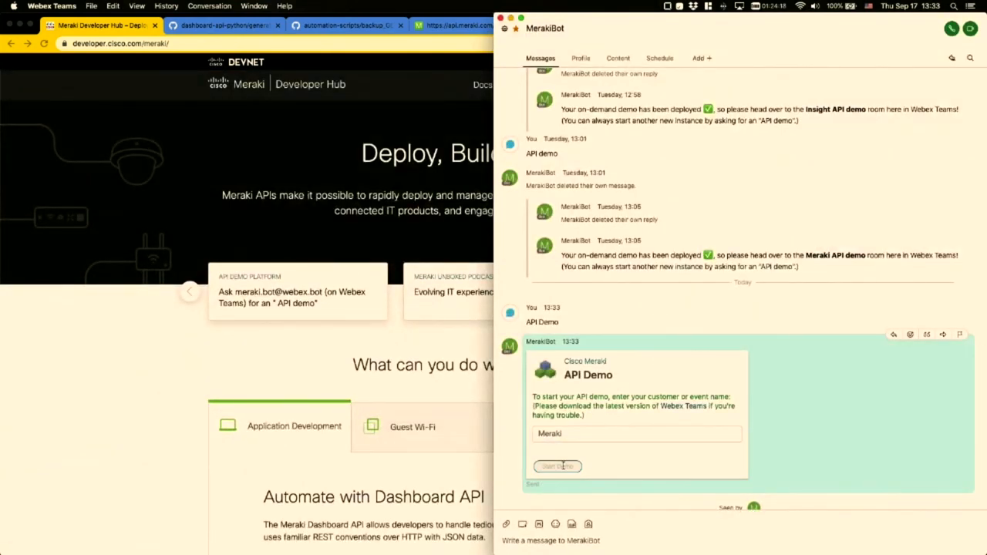
pyautogui.click(557, 466)
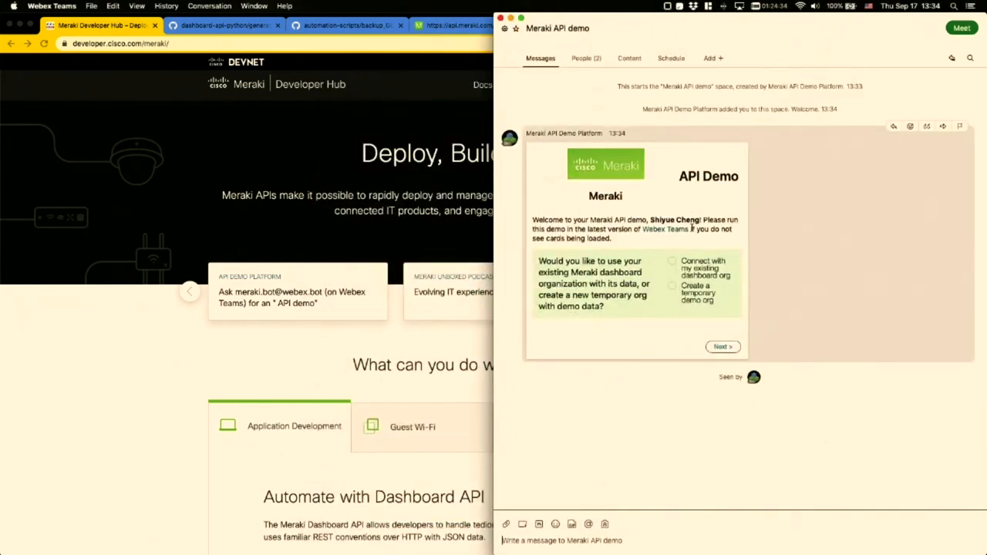
pyautogui.click(673, 261)
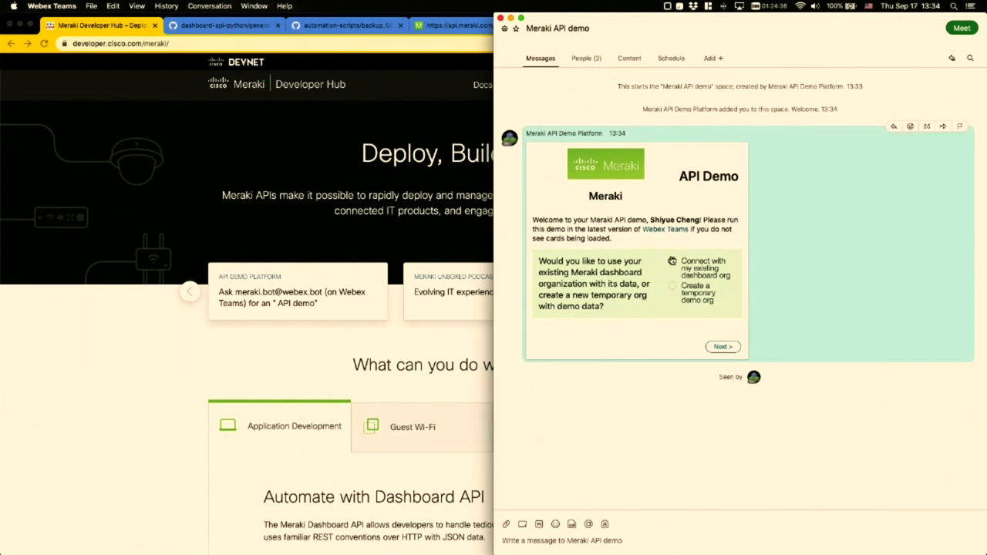
pyautogui.click(671, 261)
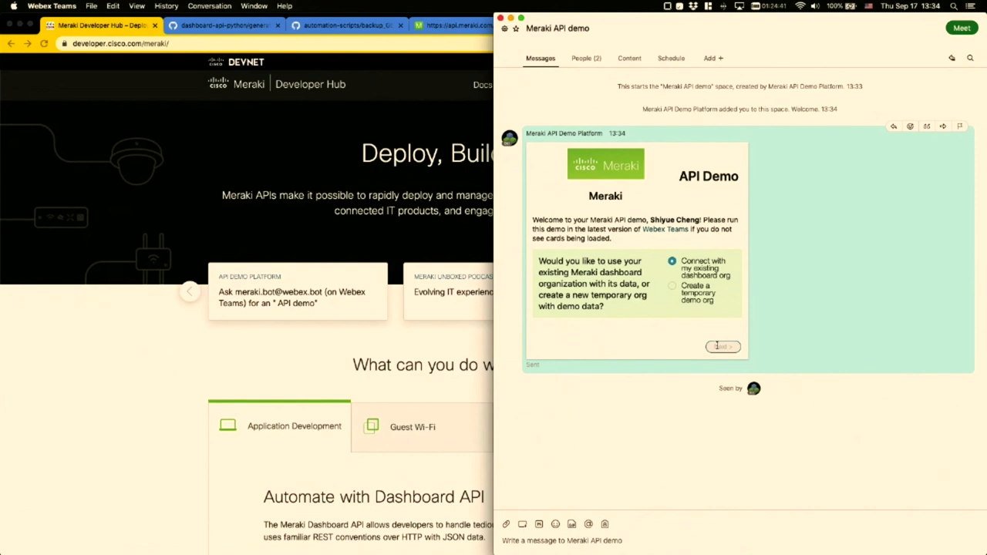
pyautogui.click(722, 347)
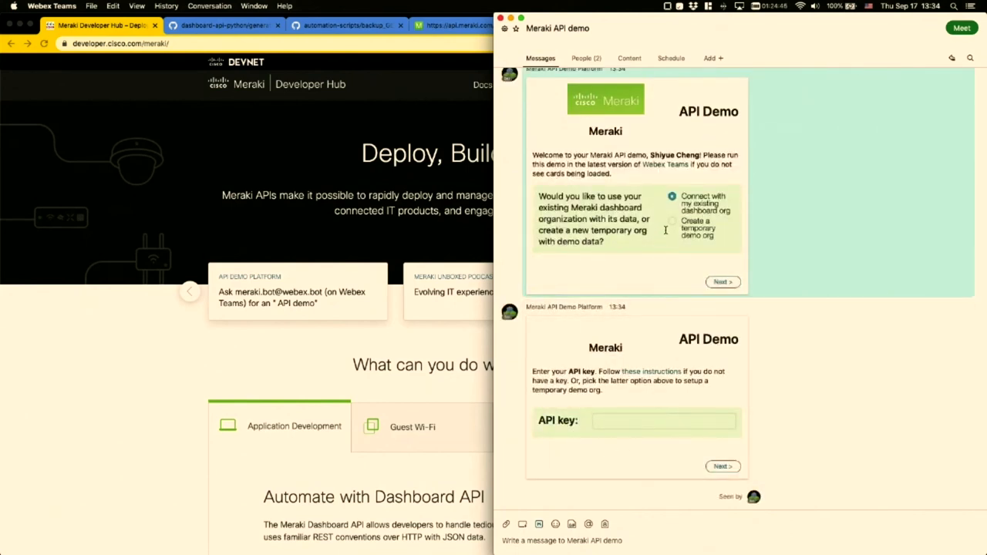
# Switch to creating a temporary demo org with a mock-location network and wait for it to be created.
pyautogui.click(673, 222)
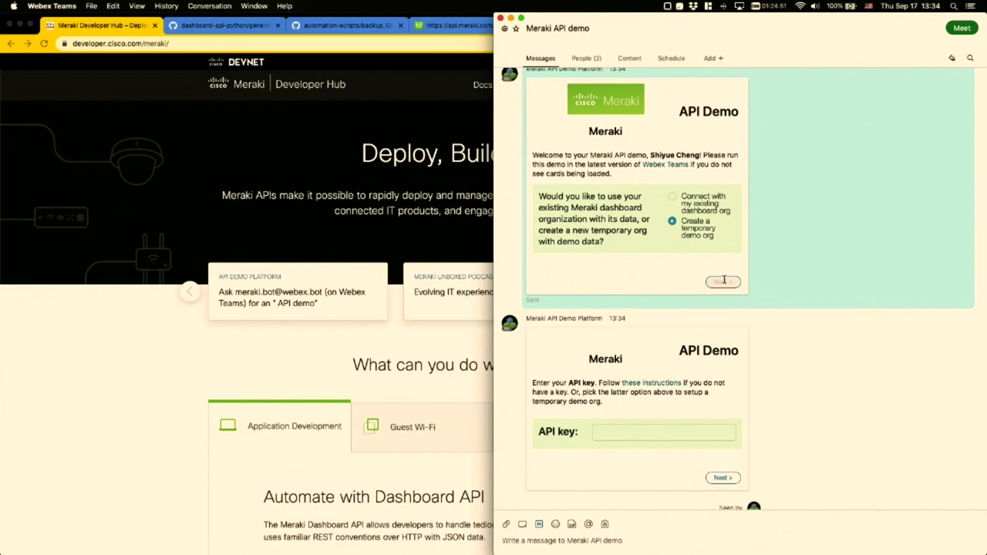
pyautogui.click(722, 281)
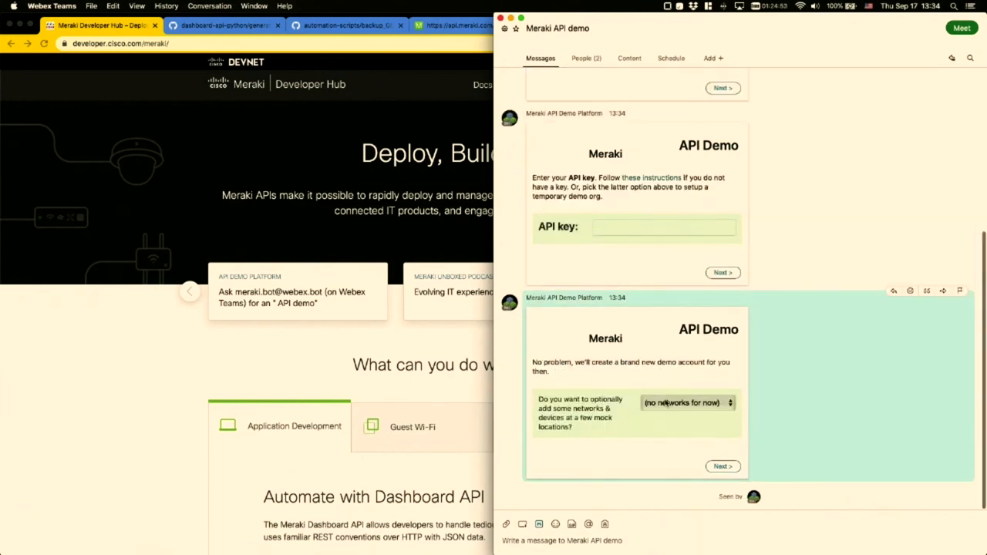
pyautogui.click(688, 403)
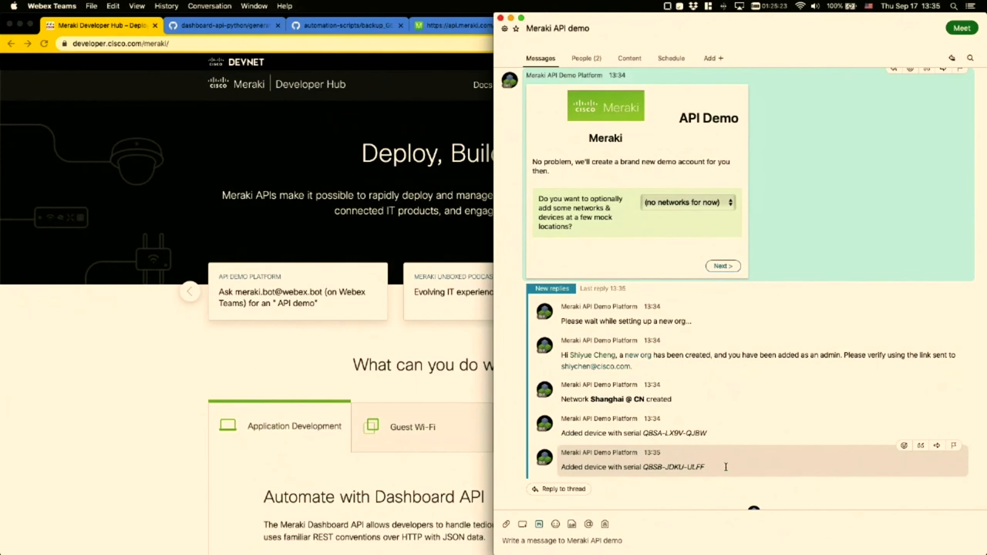
pyautogui.scroll(-3)
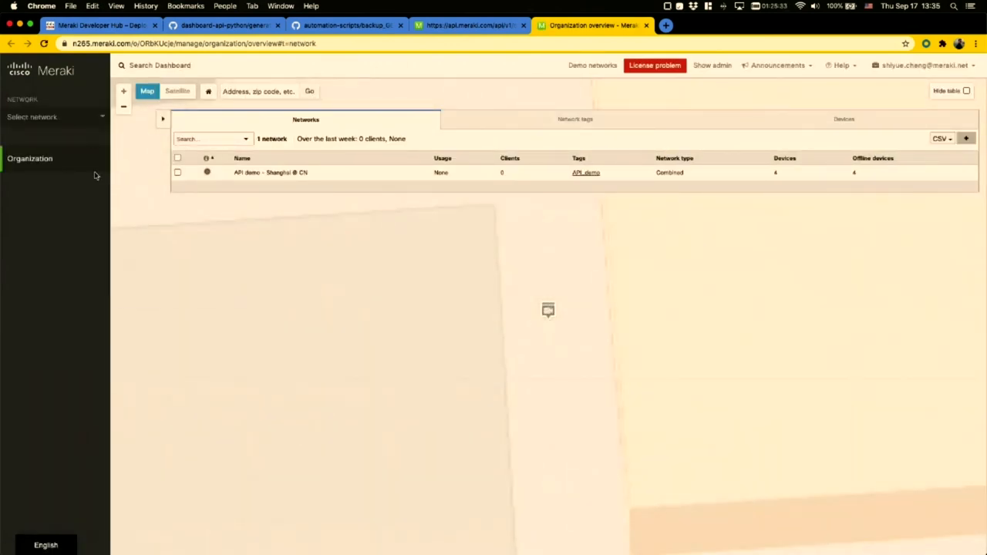
# View the demo organization's Change log under Organization > Monitor, then return to Webex Teams.
pyautogui.click(31, 157)
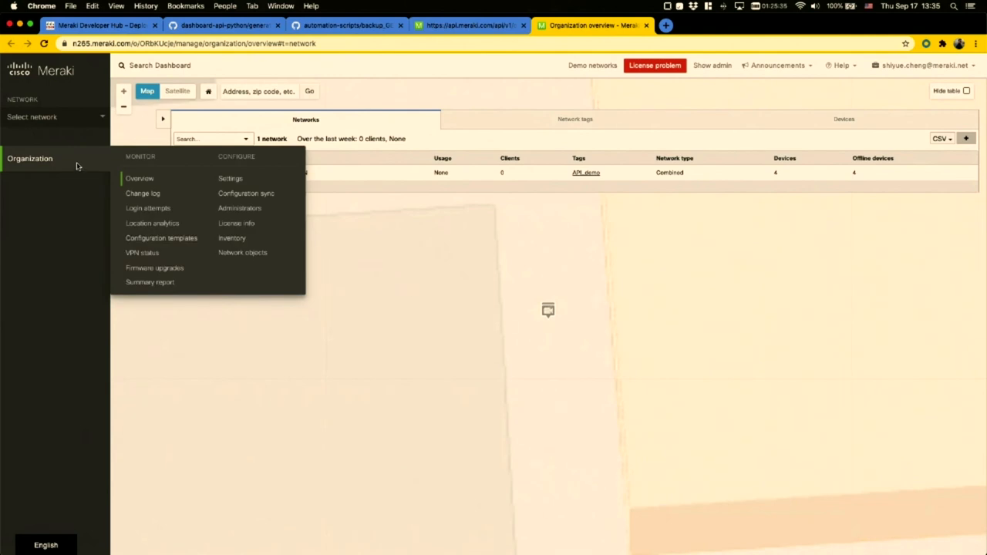
pyautogui.moveTo(207, 188)
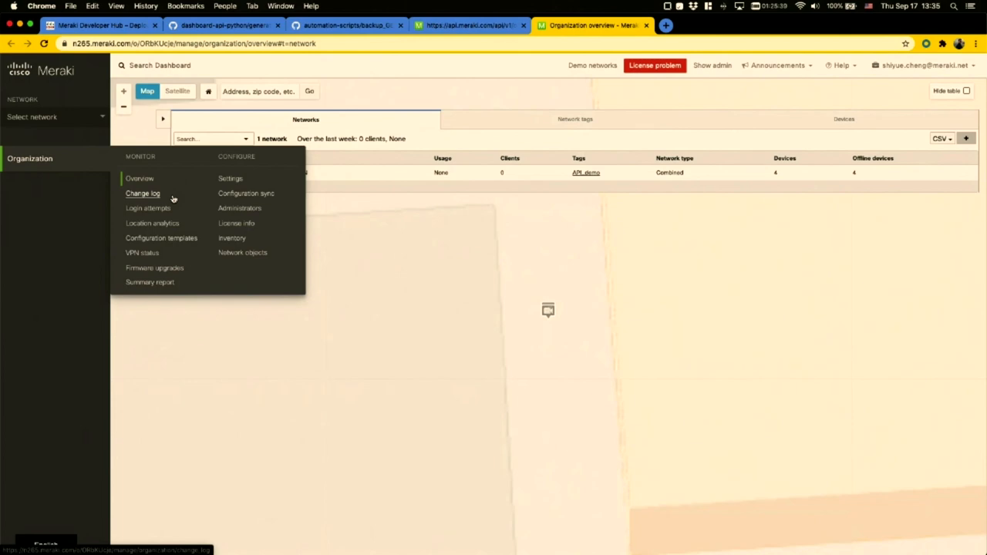
pyautogui.click(142, 194)
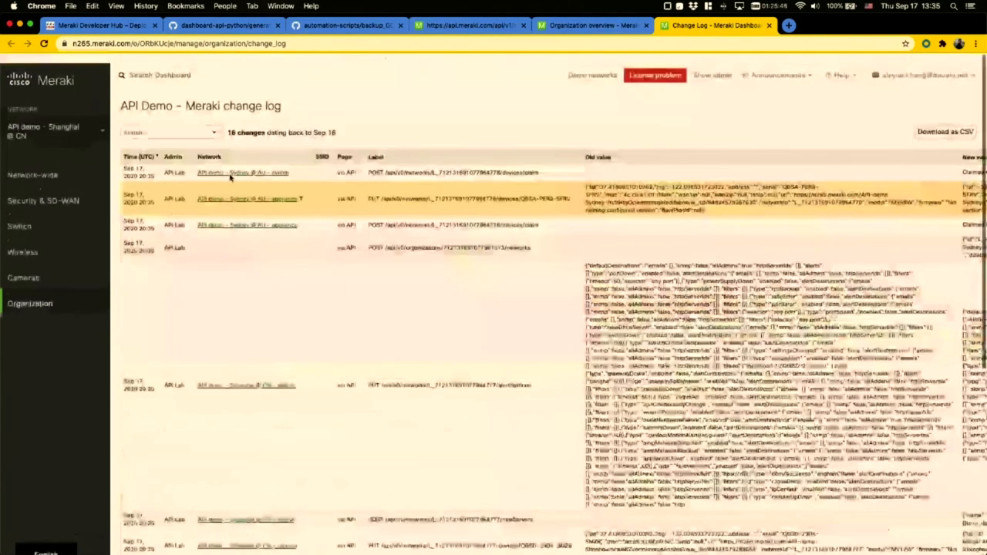
pyautogui.click(589, 27)
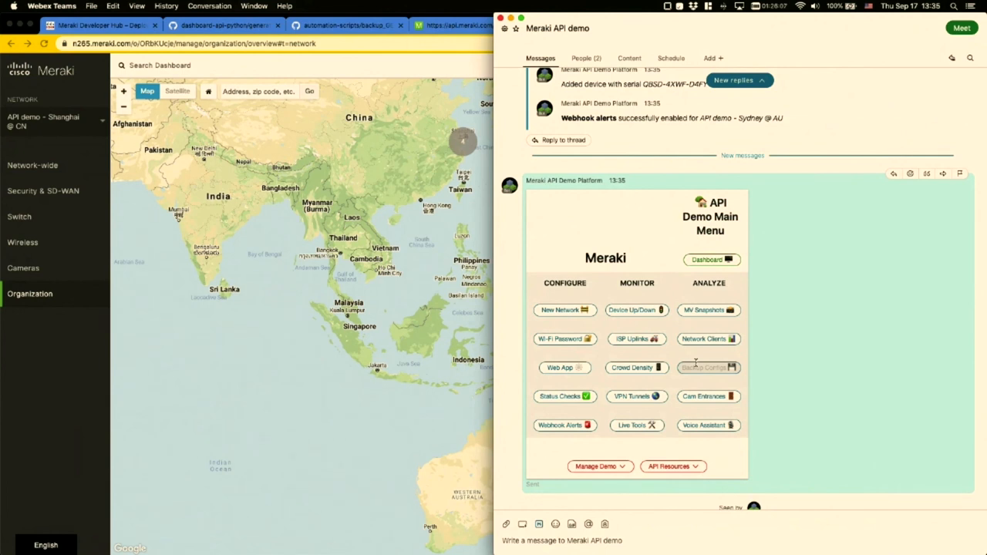
pyautogui.moveTo(710, 367)
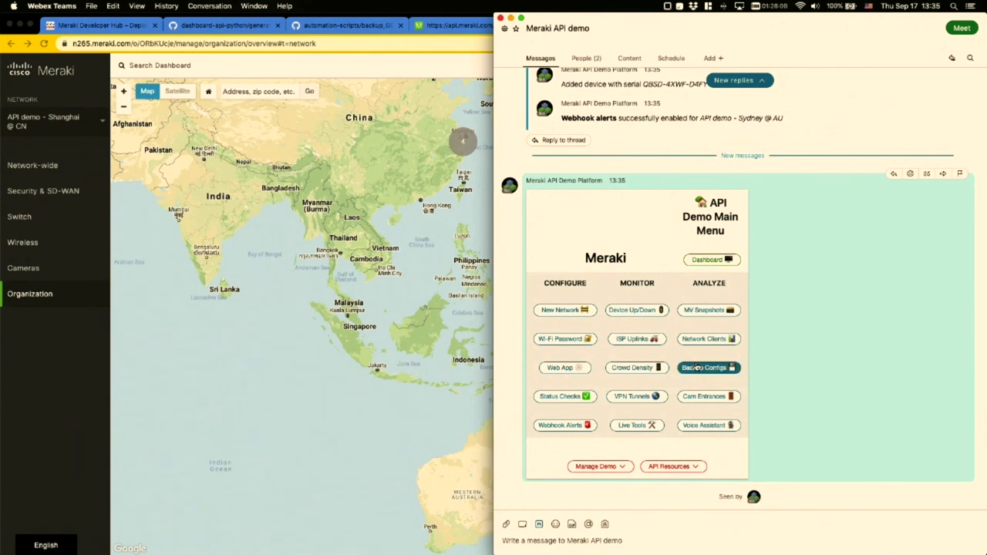